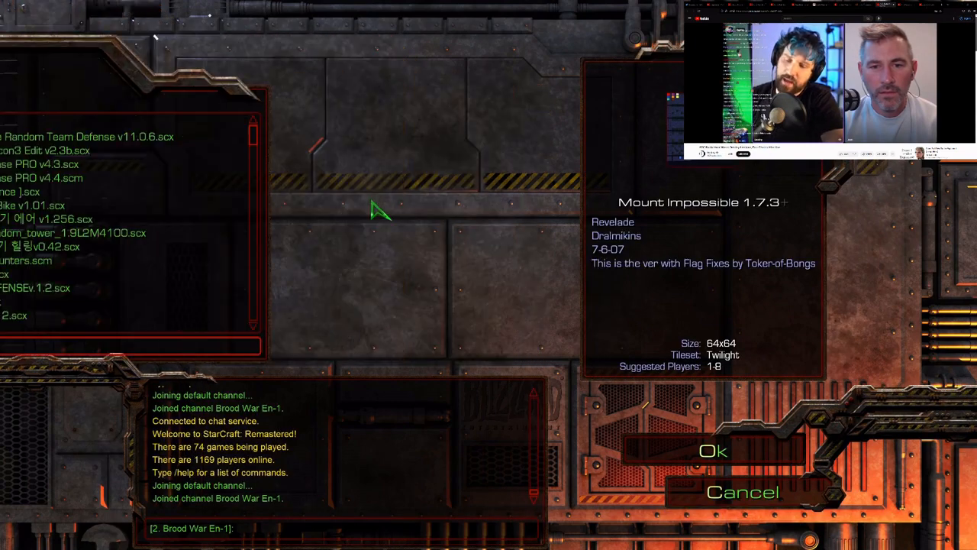
# Pick the Grocery Store War Extreme CPU map and host the game 'Grocery Store War'
pyautogui.click(715, 451)
pyautogui.write('Gr')
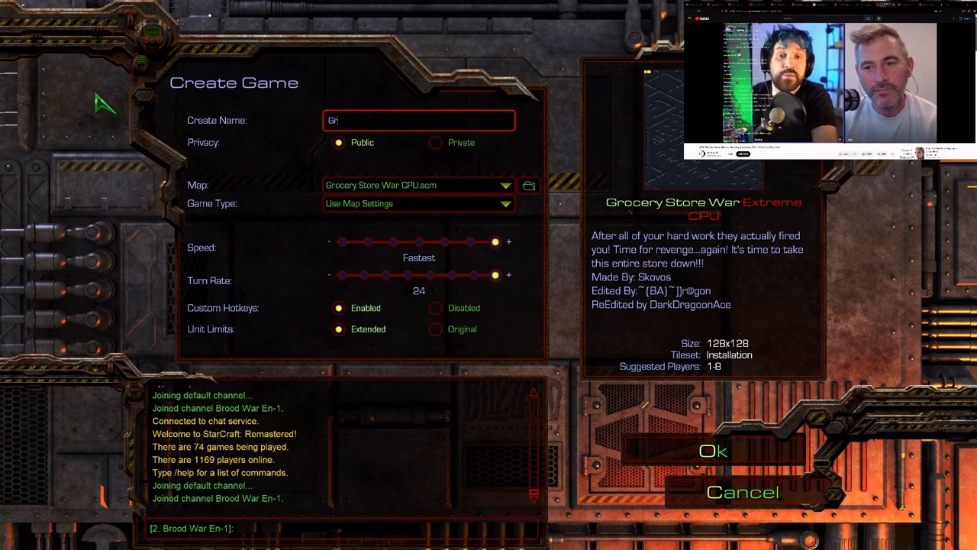
pyautogui.click(713, 451)
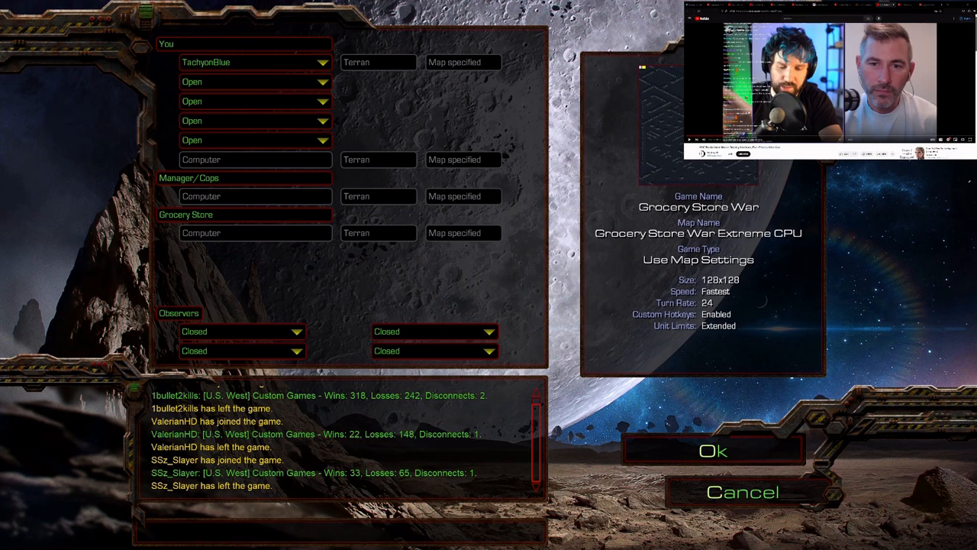
pyautogui.moveTo(722, 207)
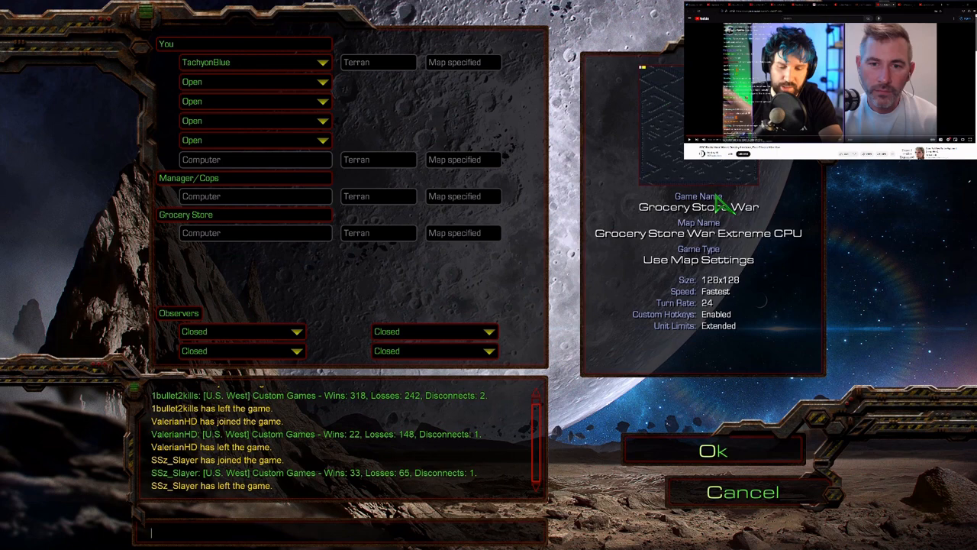
pyautogui.moveTo(725, 206)
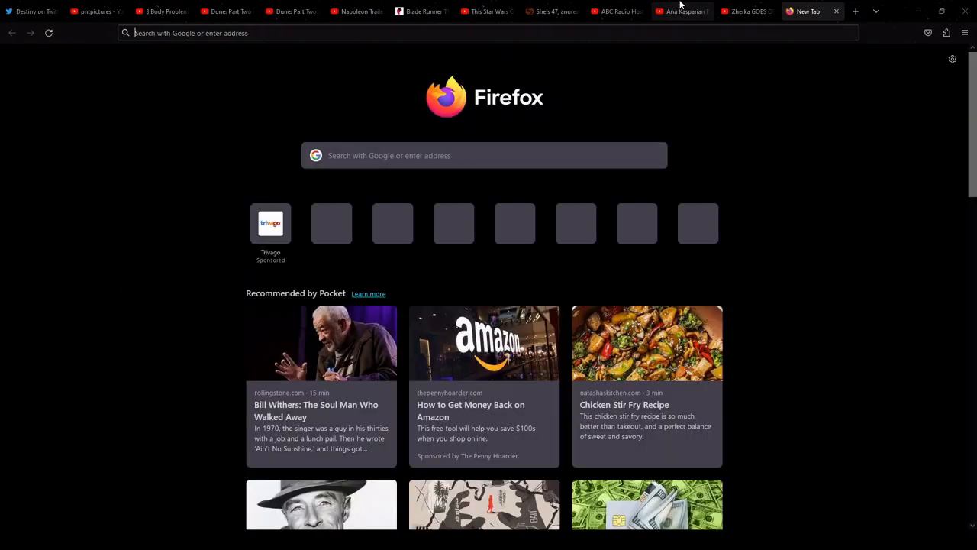
# Search 'noaa fisheries', refine to 'noaa fisheries wikipedia', and open the National Marine Fisheries Service article
pyautogui.write('noaa fisheries')
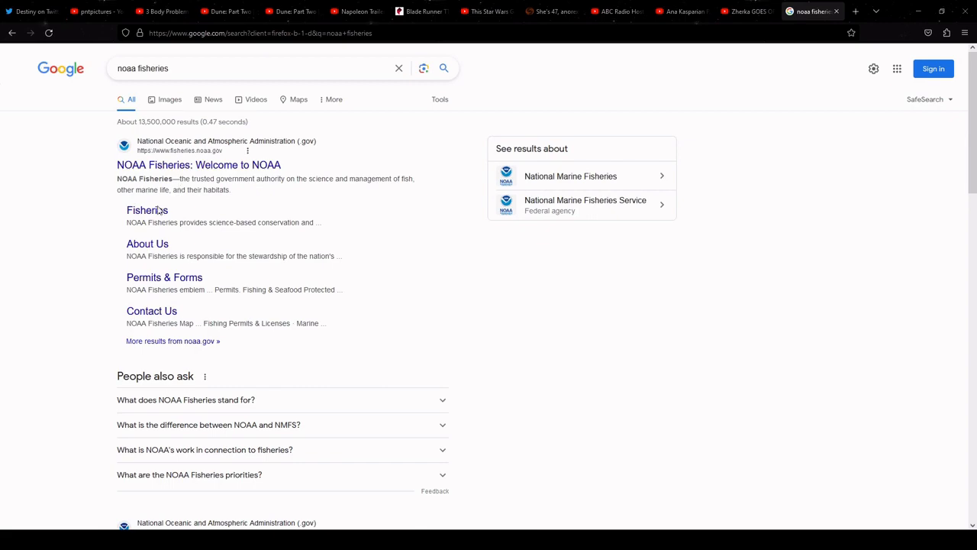
pyautogui.moveTo(268, 255)
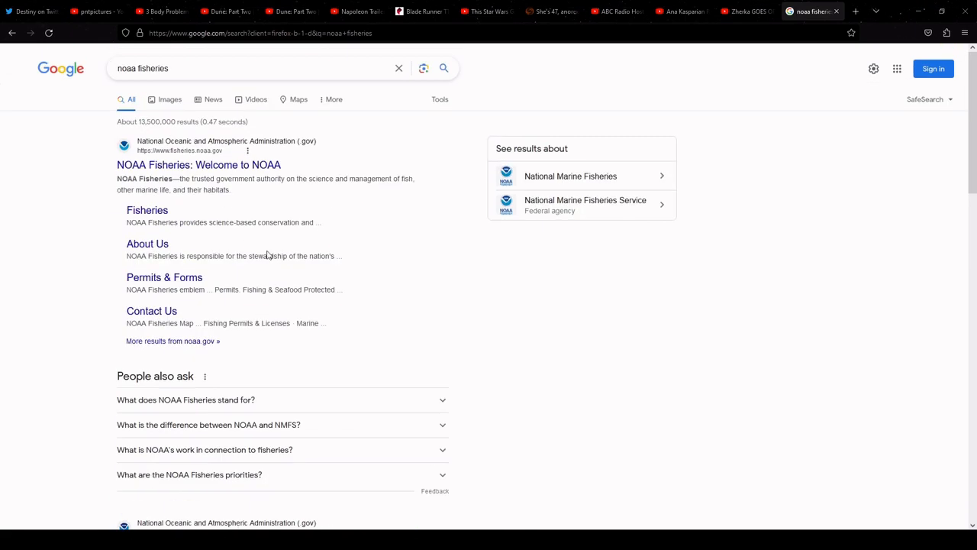
pyautogui.click(251, 68)
pyautogui.write(' wikipedia')
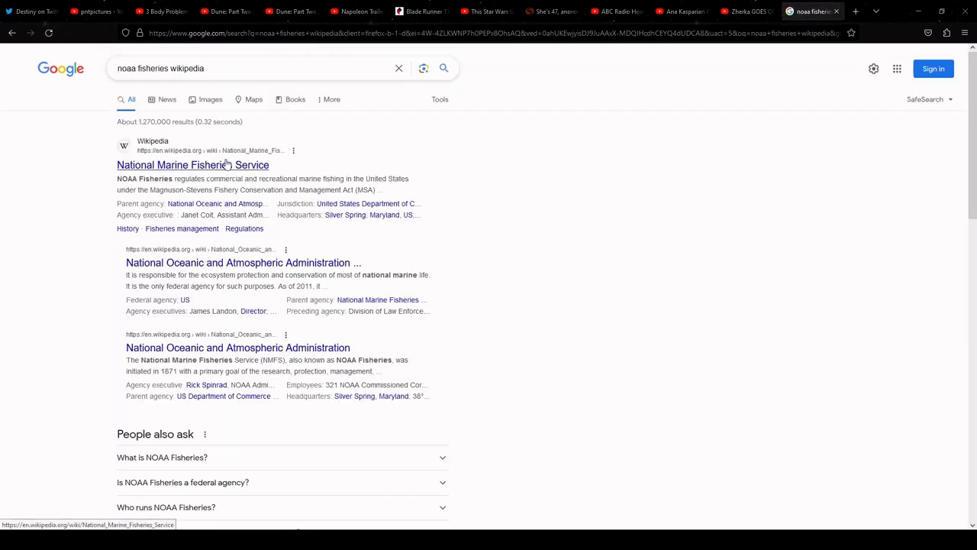
pyautogui.moveTo(296, 262)
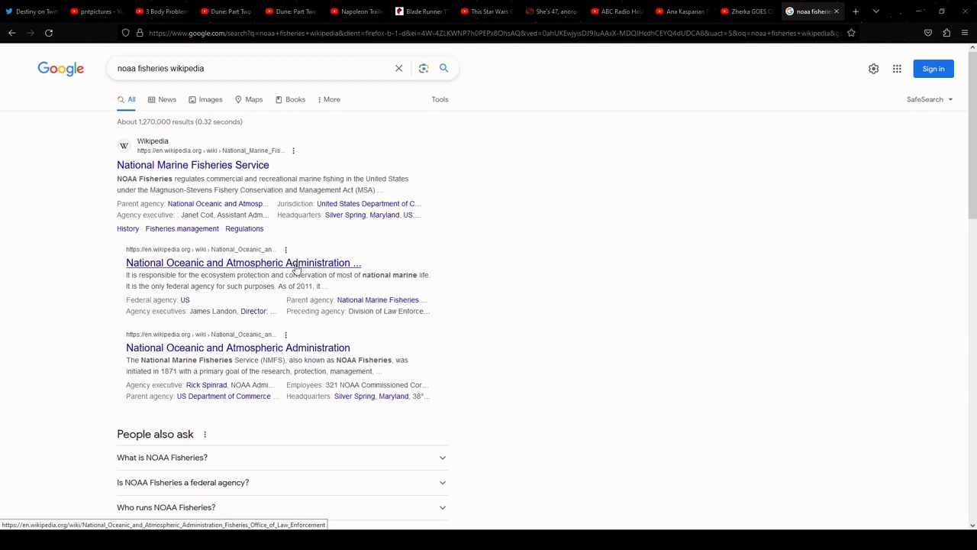
pyautogui.moveTo(321, 274)
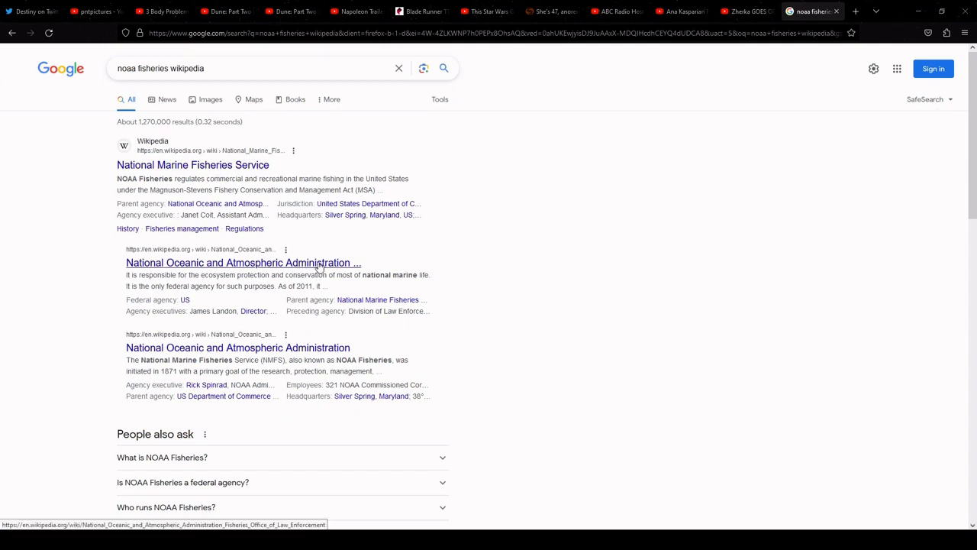
pyautogui.click(192, 165)
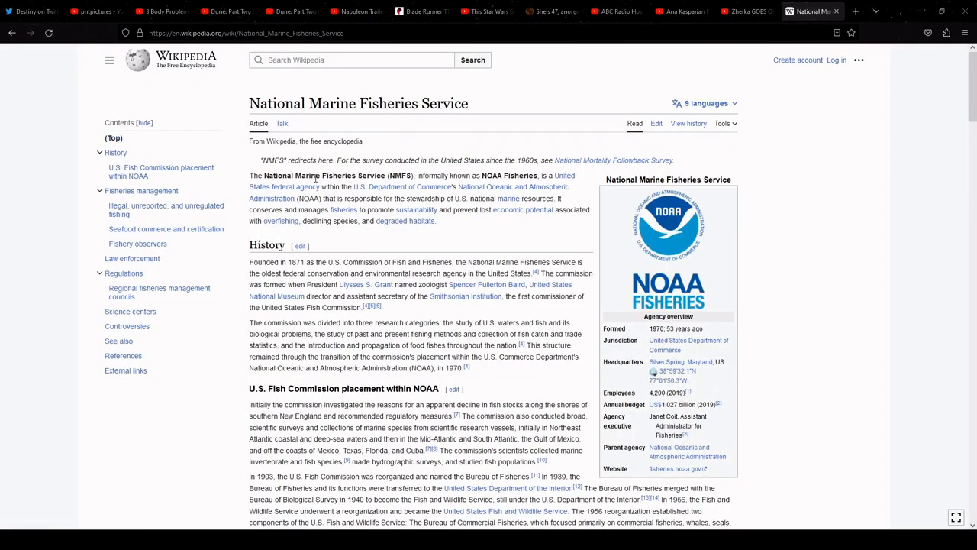
pyautogui.moveTo(544, 227)
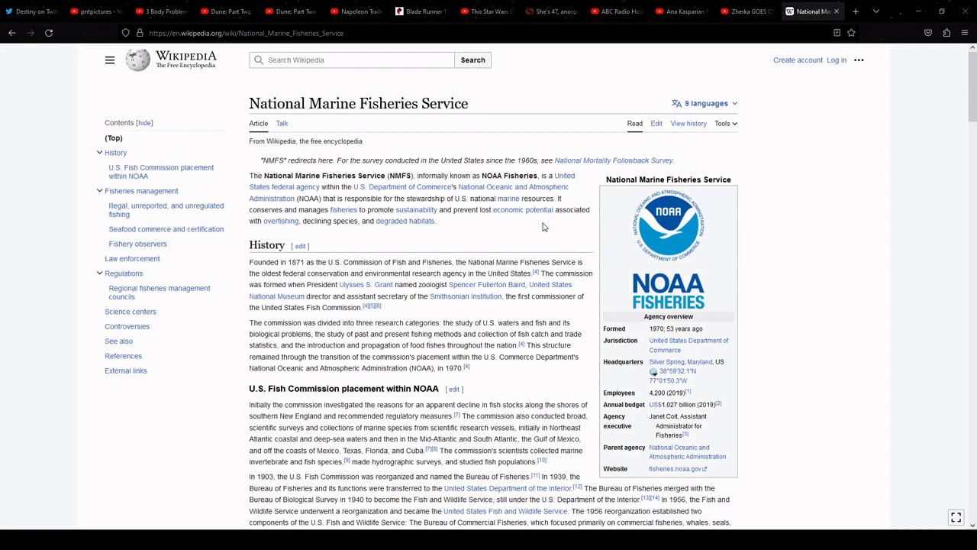
pyautogui.moveTo(482, 220)
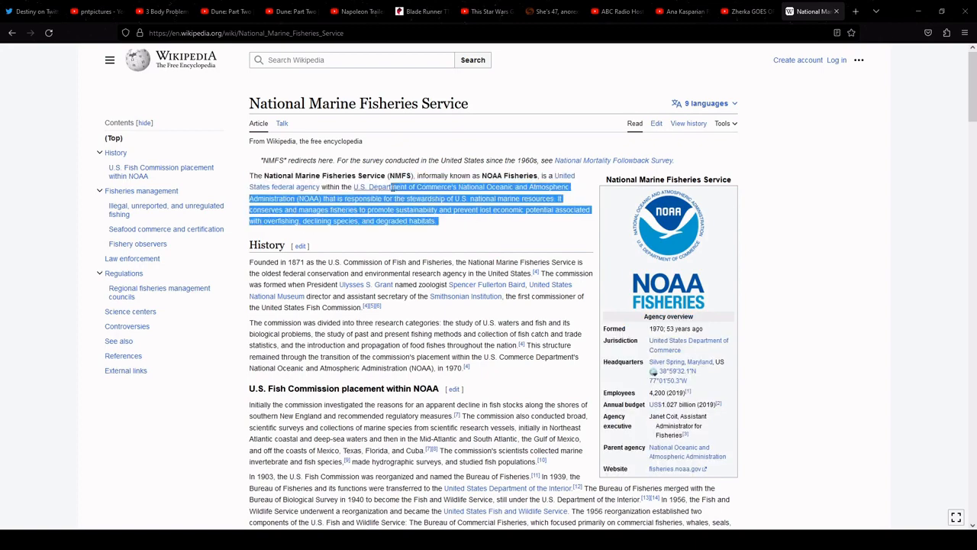
# Scroll the article toward Fisheries management, then switch to the Destiny YouTube tab
pyautogui.click(511, 175)
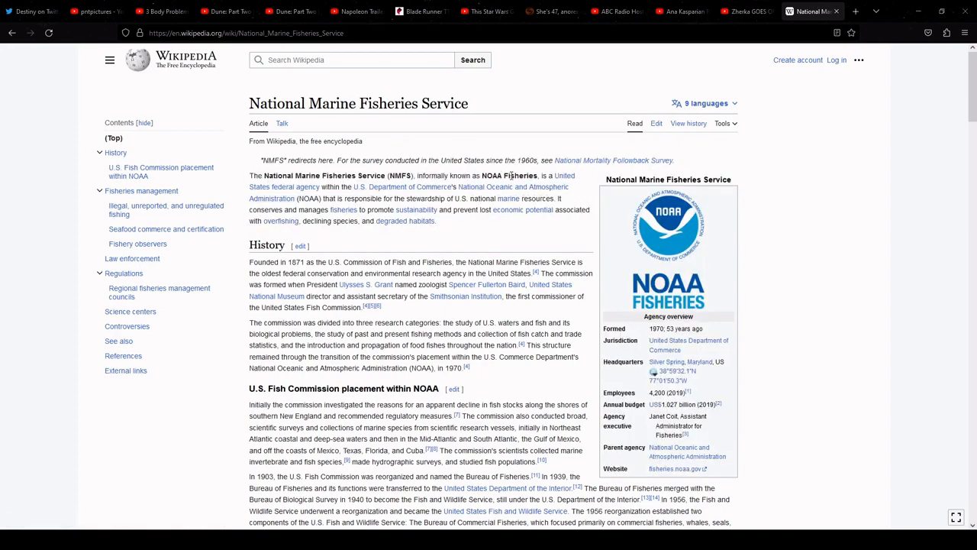
pyautogui.scroll(-3)
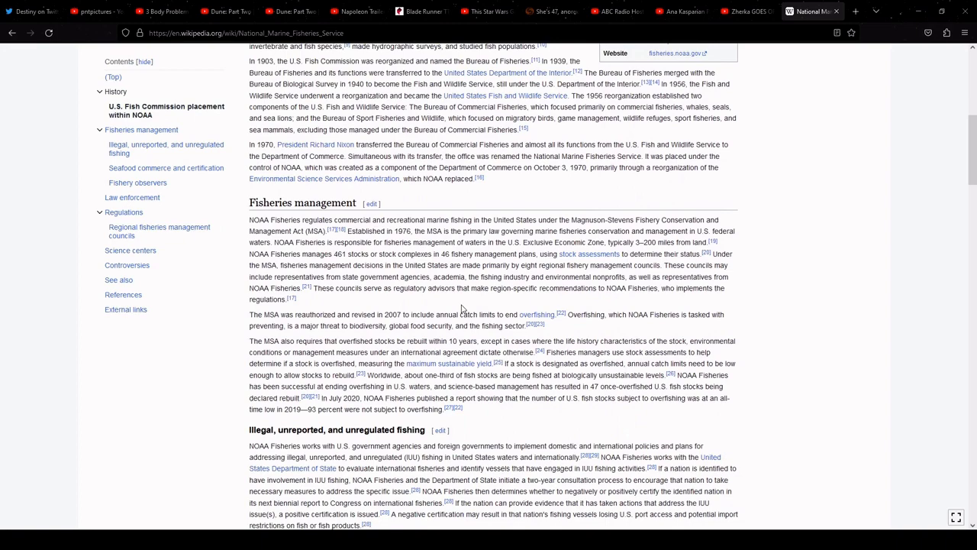
pyautogui.click(659, 11)
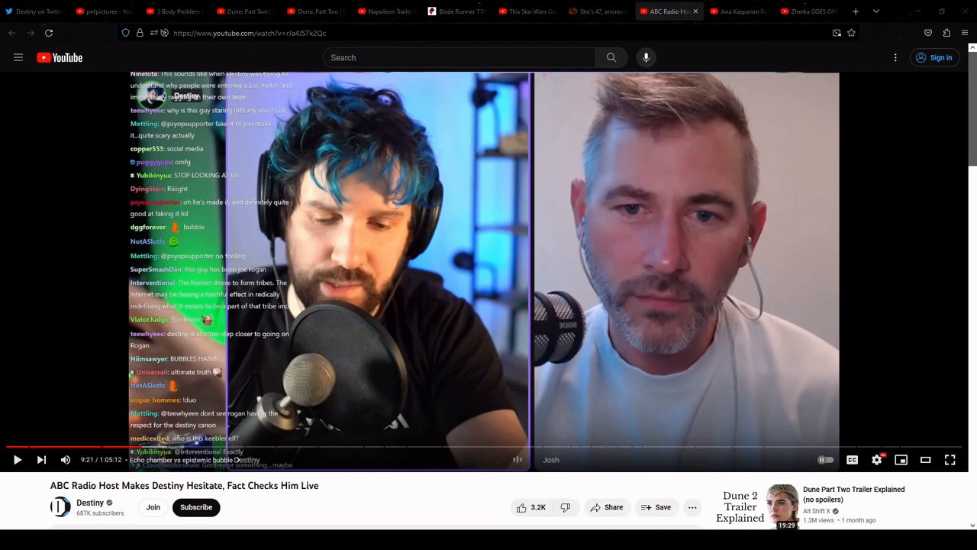
pyautogui.moveTo(489, 278)
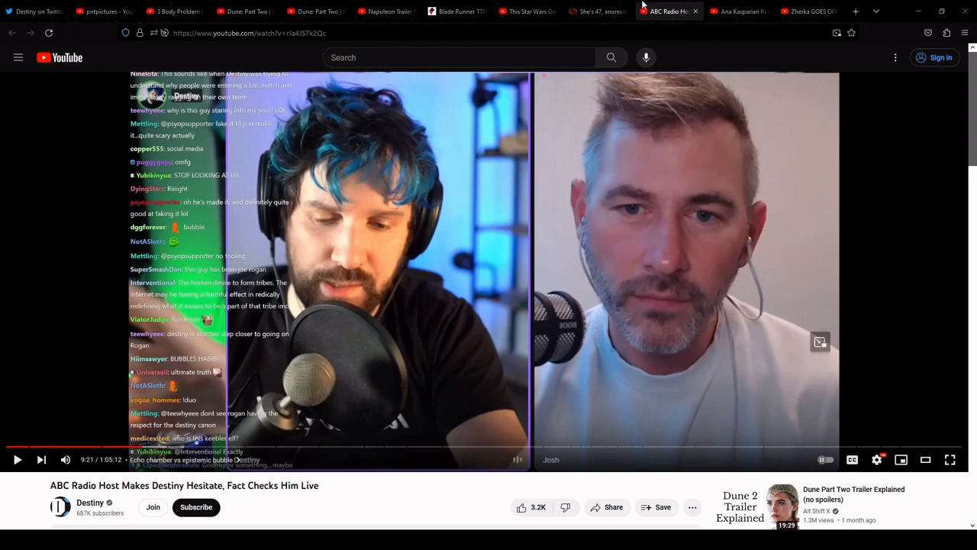
# Open a new blank Firefox tab on the start page
pyautogui.click(863, 10)
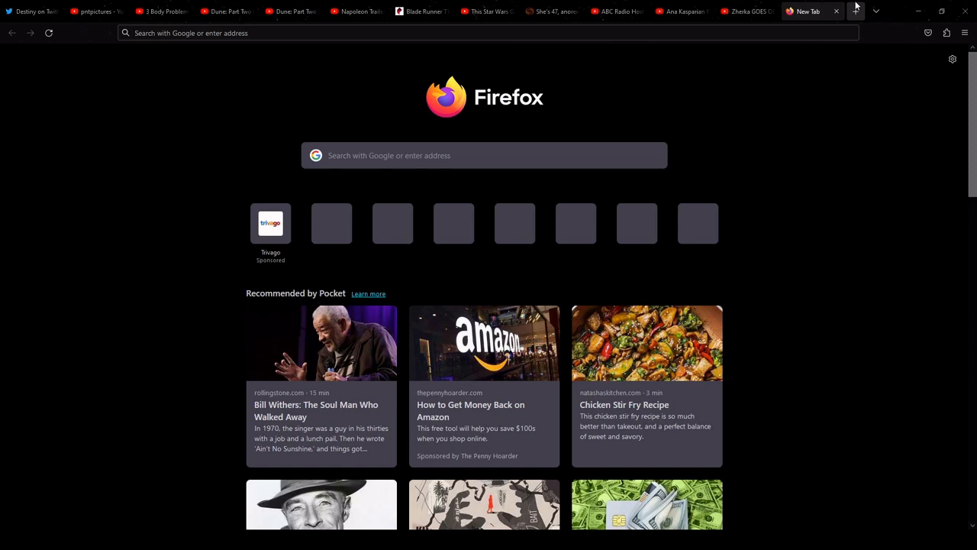
# Switch back to the StarCraft: Remastered Grocery Store War lobby window
pyautogui.click(656, 11)
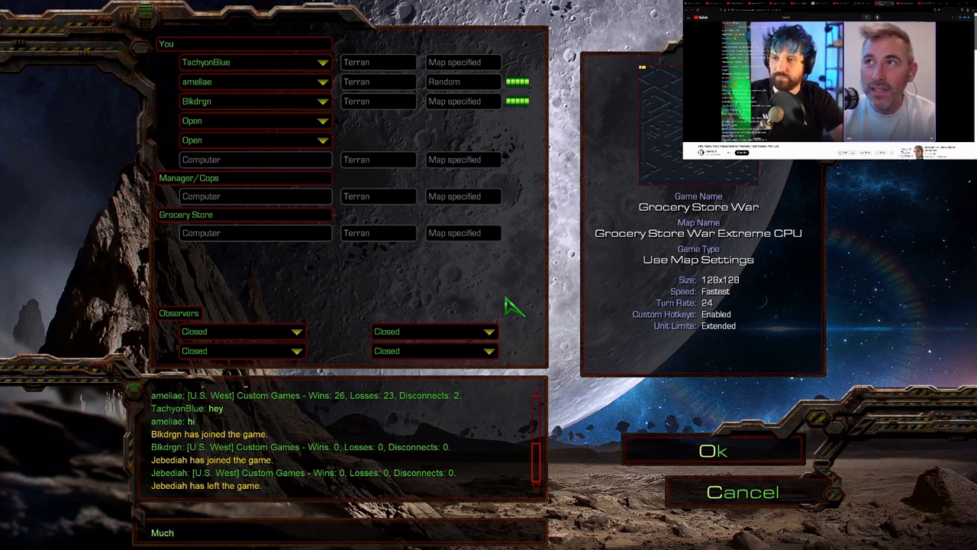
# Post 'Much better with FH, this can be a longer game' in the lobby chat
pyautogui.write('Much better with FH,')
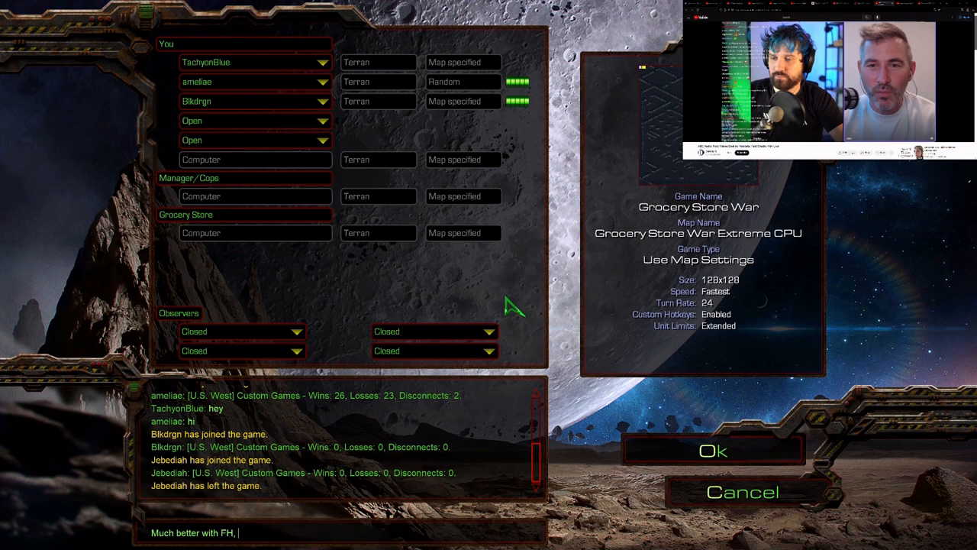
pyautogui.write('this can be a longer g')
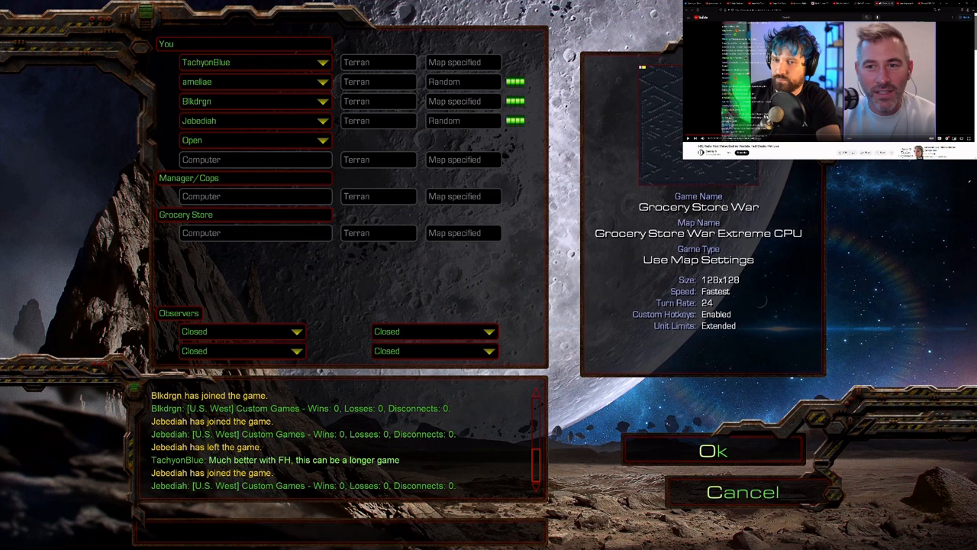
pyautogui.moveTo(491, 293)
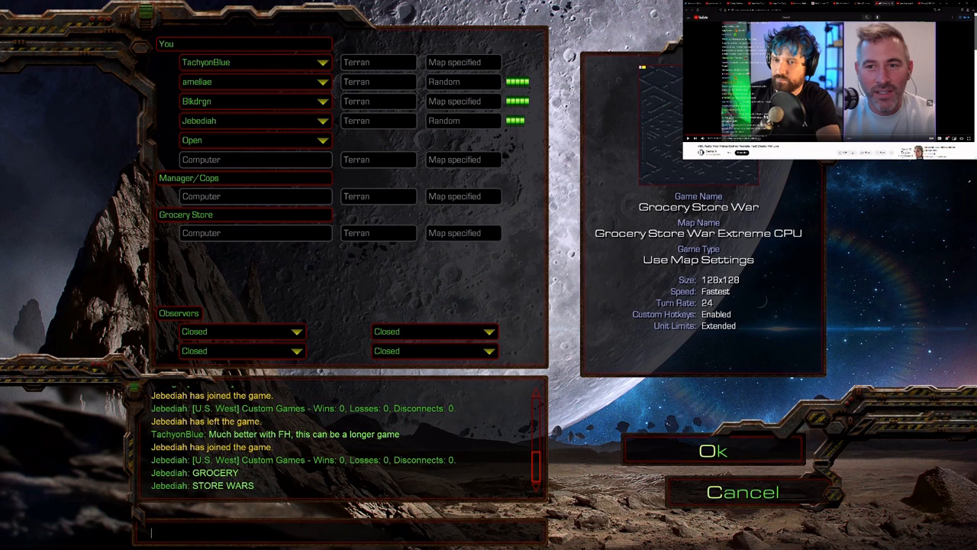
pyautogui.moveTo(494, 287)
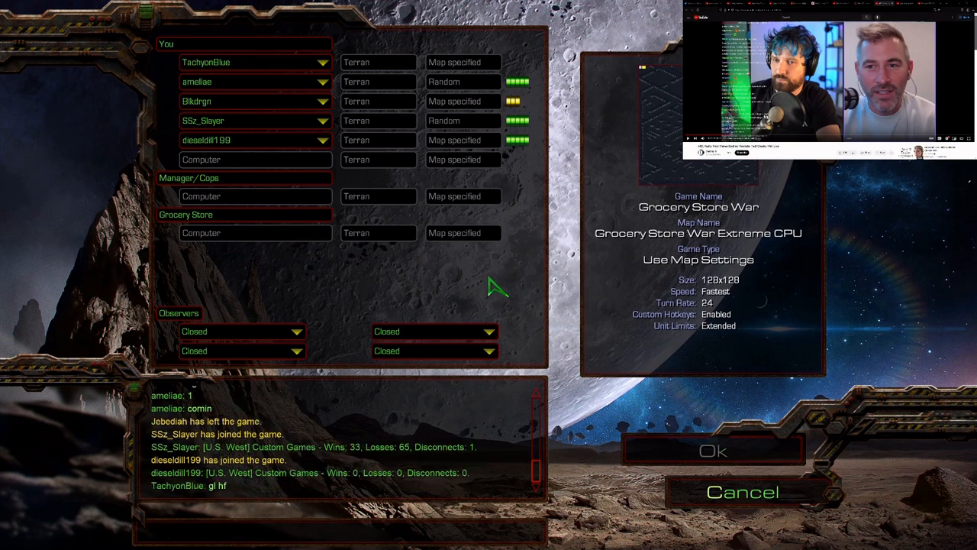
# Launch the Grocery Store War Extreme match from the lobby and let it load
pyautogui.click(714, 450)
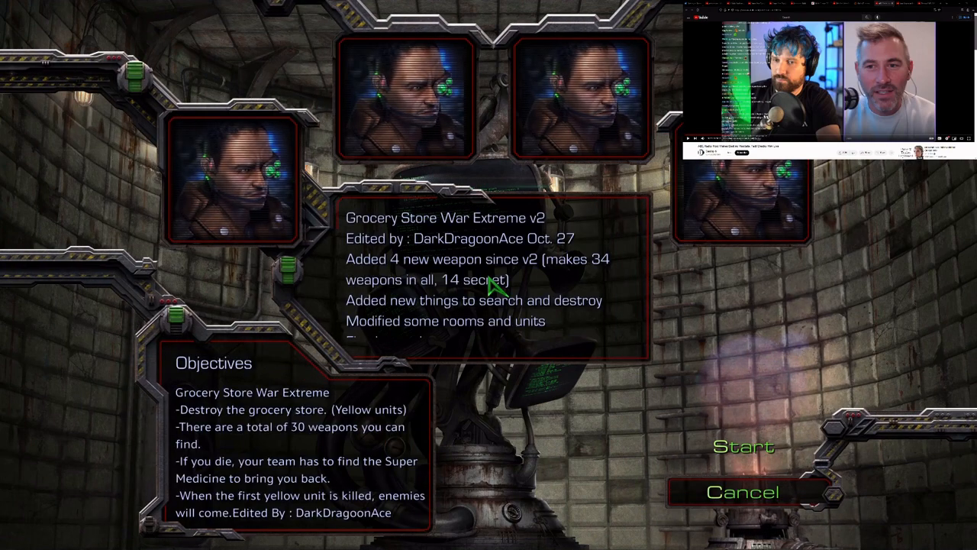
pyautogui.click(742, 446)
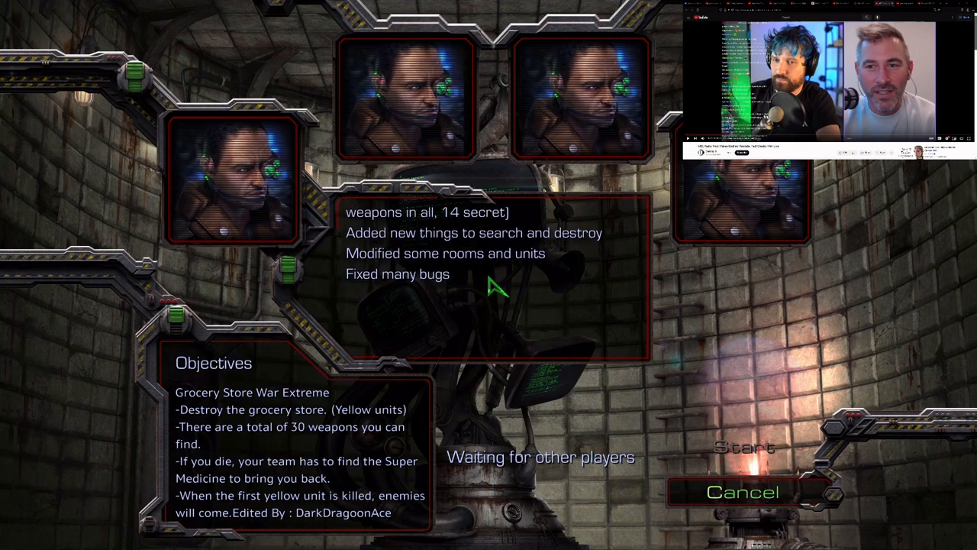
pyautogui.scroll(-3)
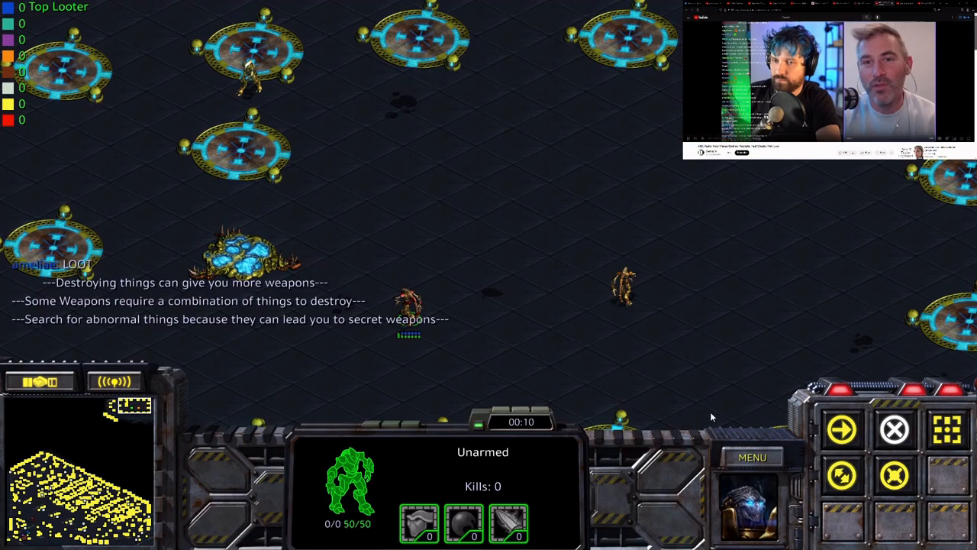
pyautogui.moveTo(339, 107)
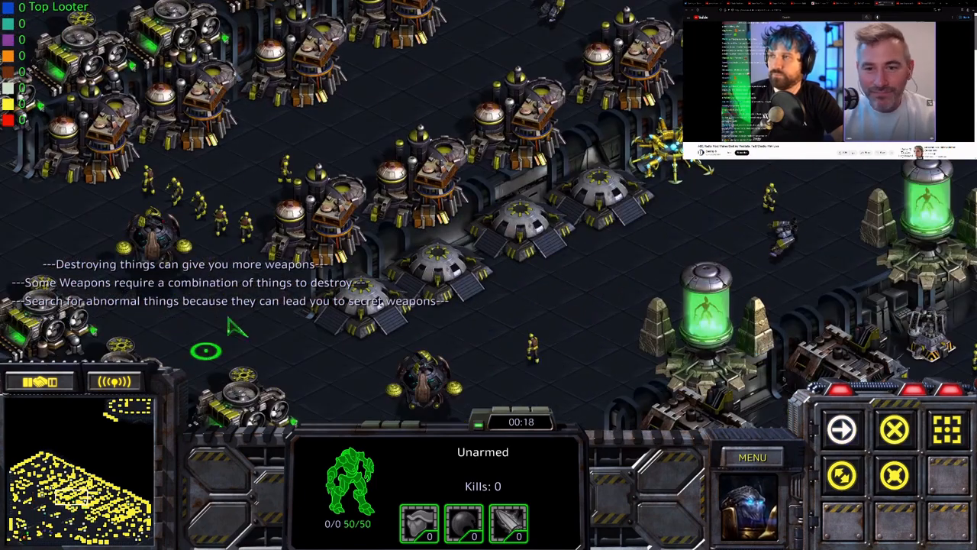
# Type 'break glass first or go for medic' as a chat message to all players
pyautogui.write('break glass first')
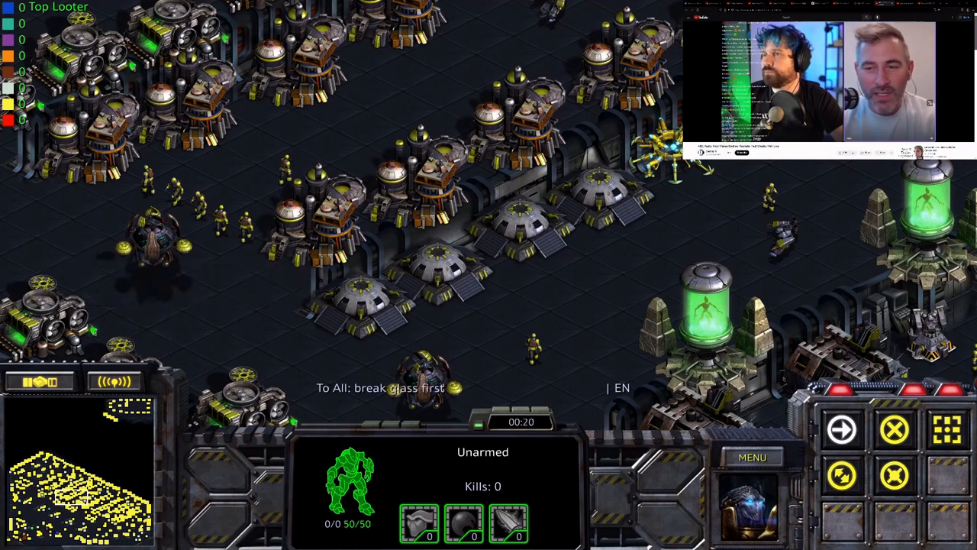
pyautogui.write('or go for medic')
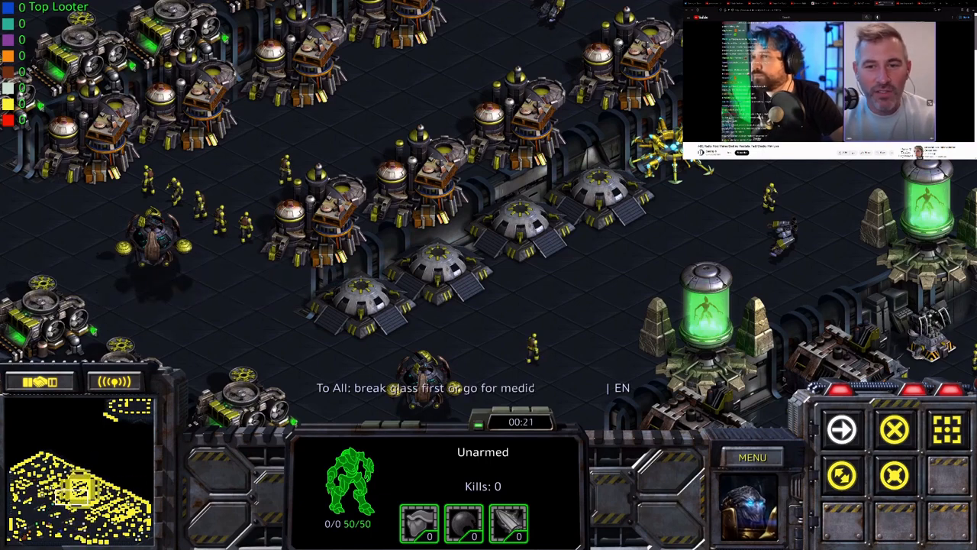